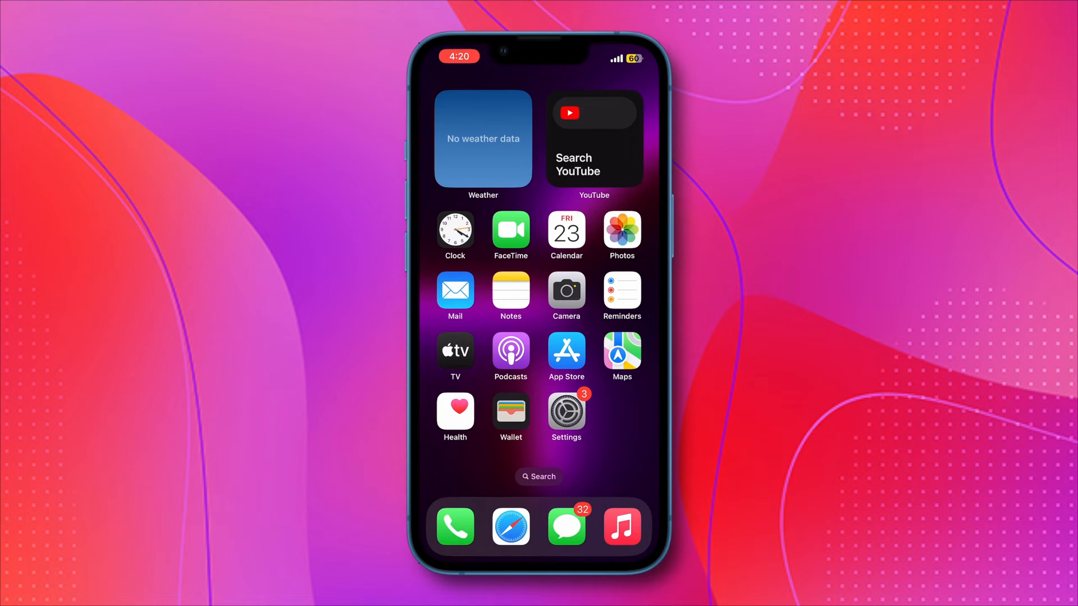
Open Settings to the Mobile Data page with Vodafone India carrier options and data usage
{"action": "left_click", "coordinate": [566, 413]}
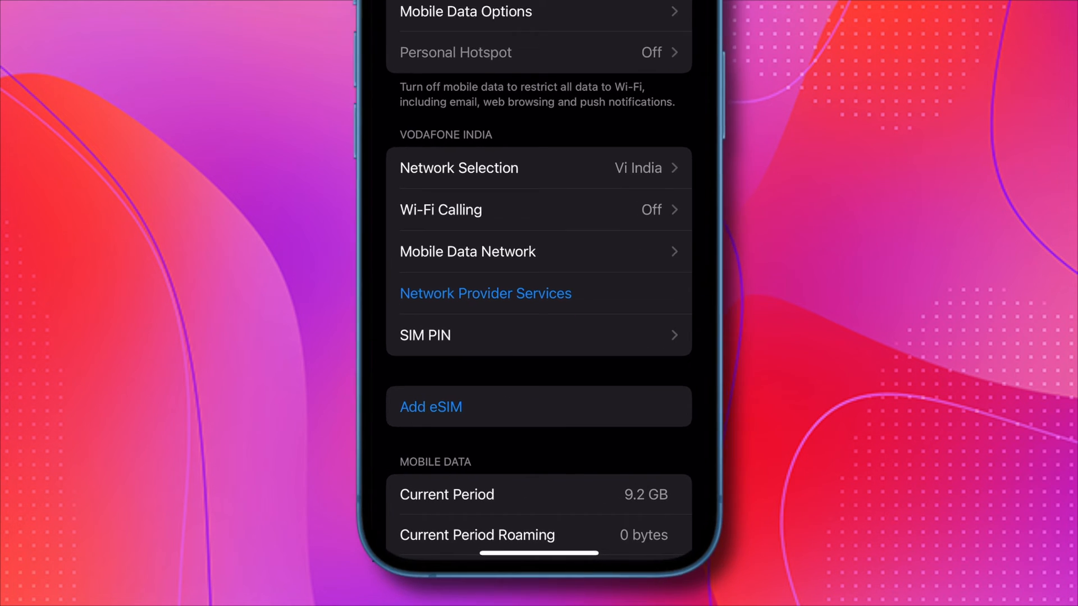
Scroll to Mobile Data Network, showing APN 'iphone' for mobile data and personal hotspot
{"action": "scroll", "scroll_direction": "down", "scroll_amount": 3}
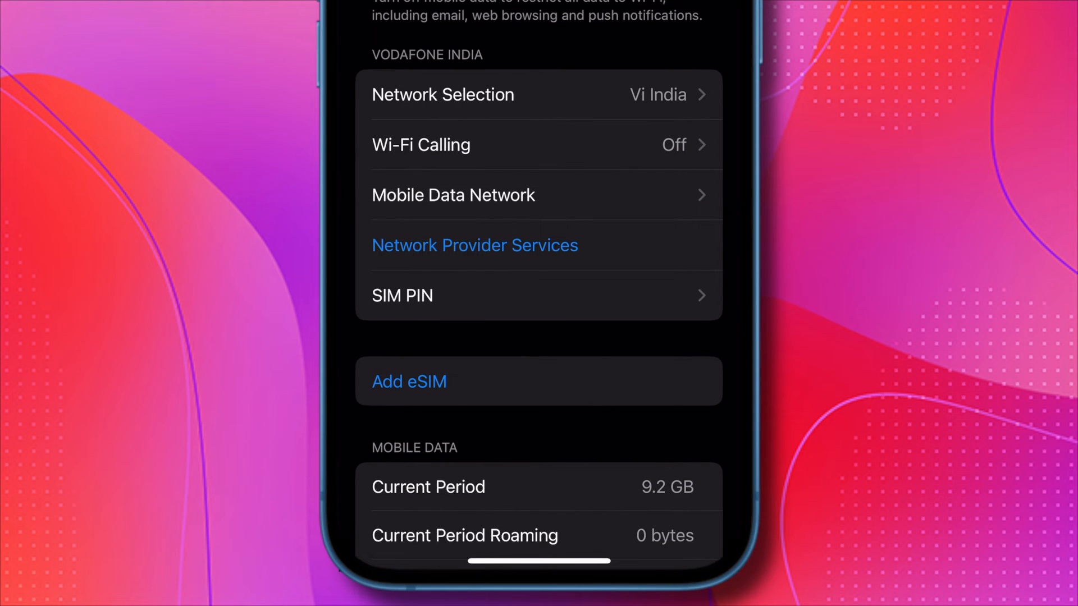
{"action": "scroll", "scroll_direction": "down", "scroll_amount": 3}
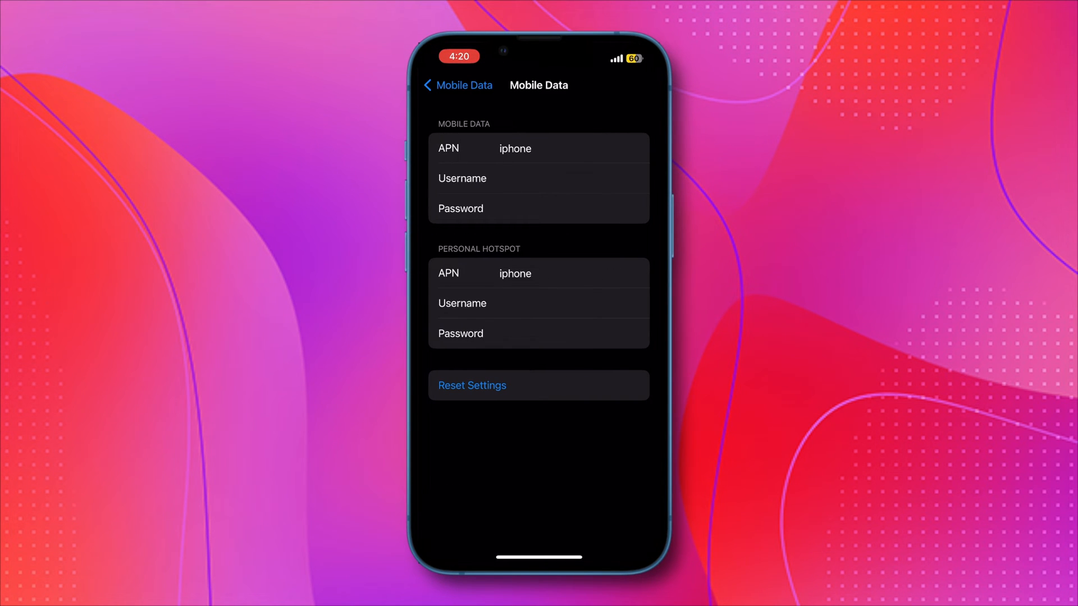
{"action": "left_click", "coordinate": [515, 148]}
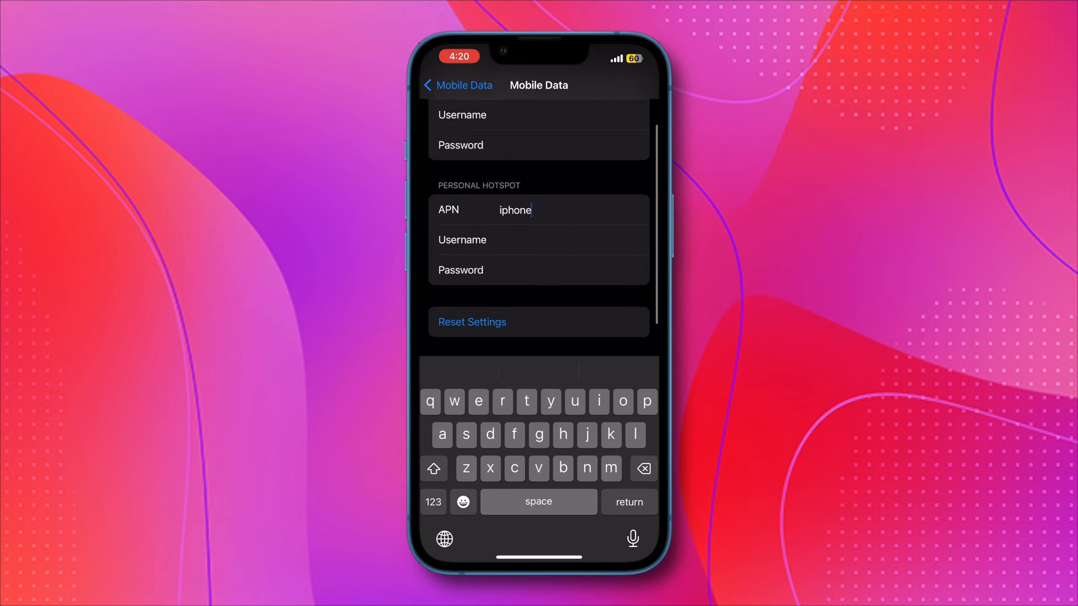
{"action": "left_click", "coordinate": [472, 322]}
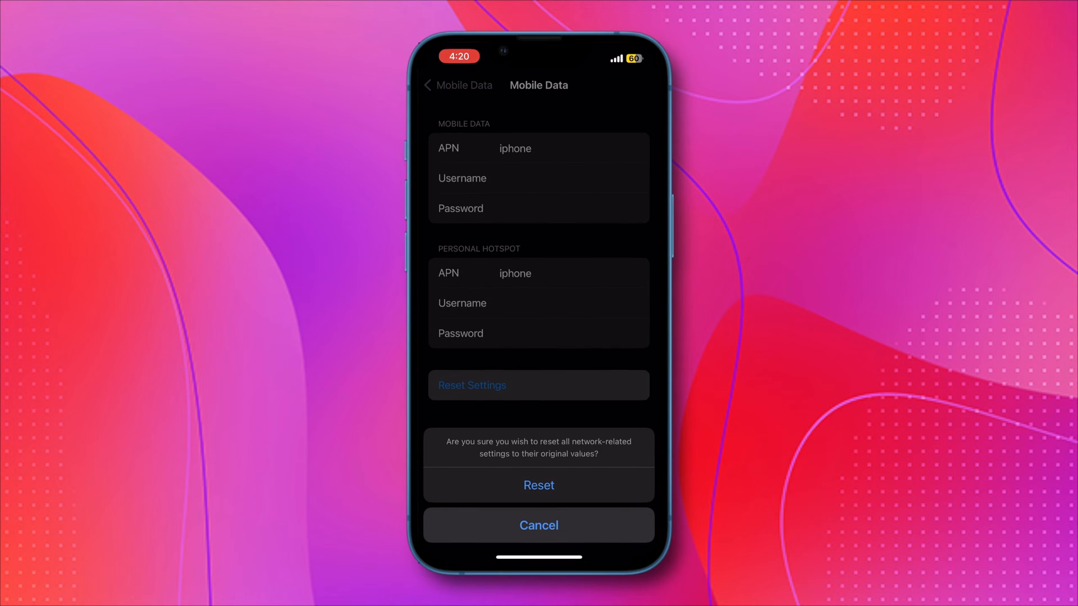
{"action": "left_click", "coordinate": [538, 524]}
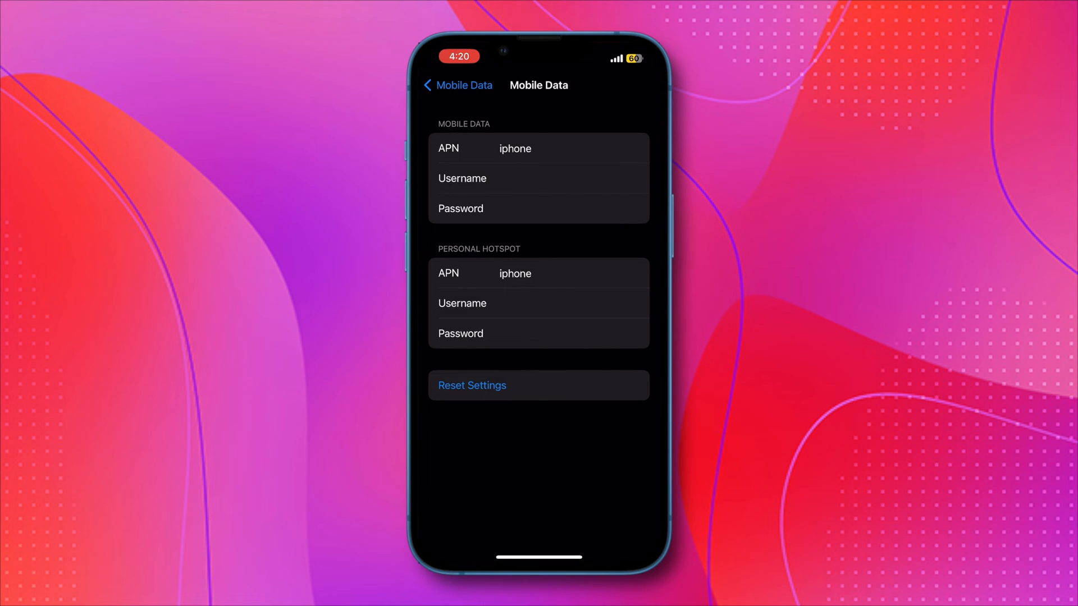